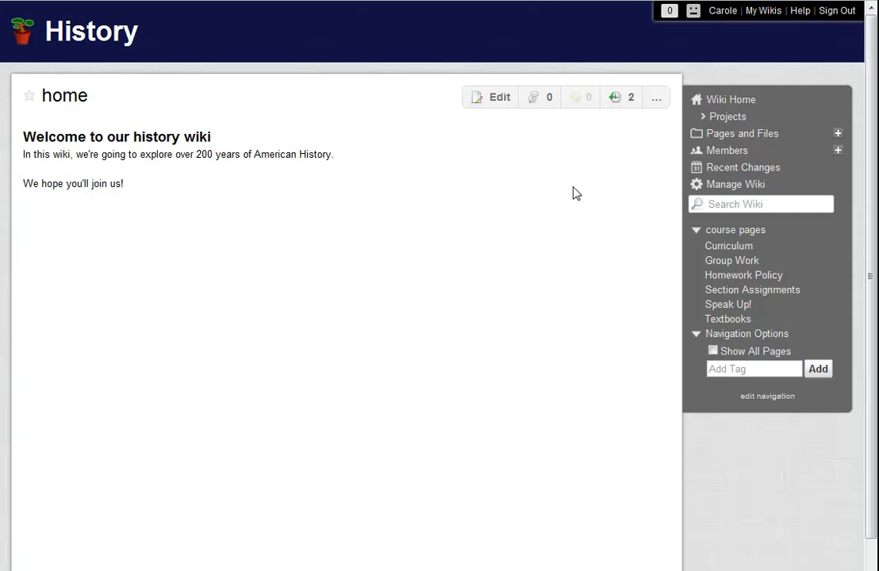
pyautogui.moveTo(578, 192)
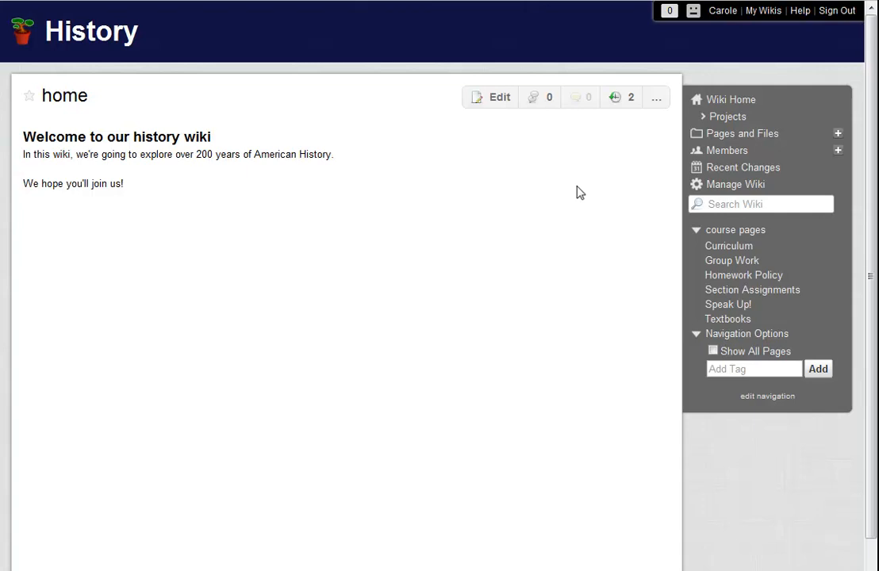
# Step: Show the projects list and open the Am Hist Bios events calendar (0 events)
pyautogui.click(728, 116)
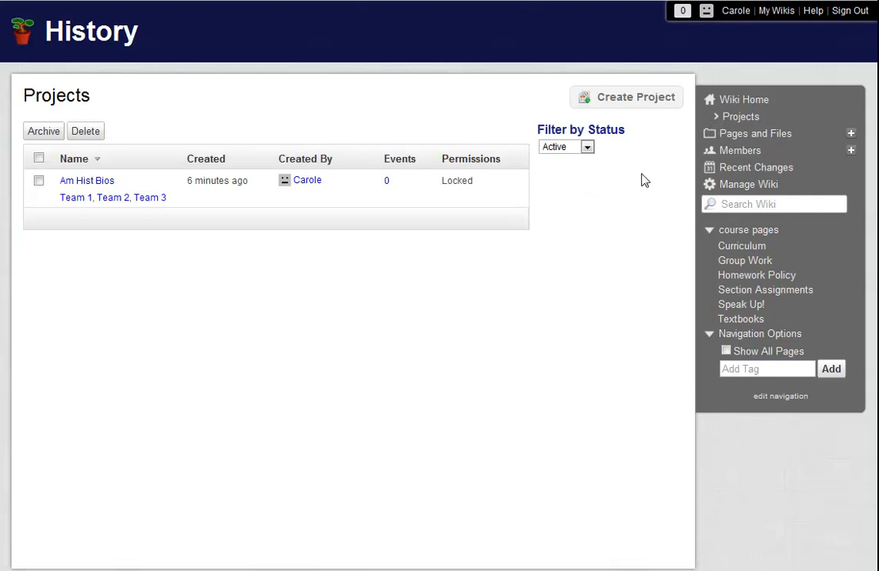
pyautogui.moveTo(87, 180)
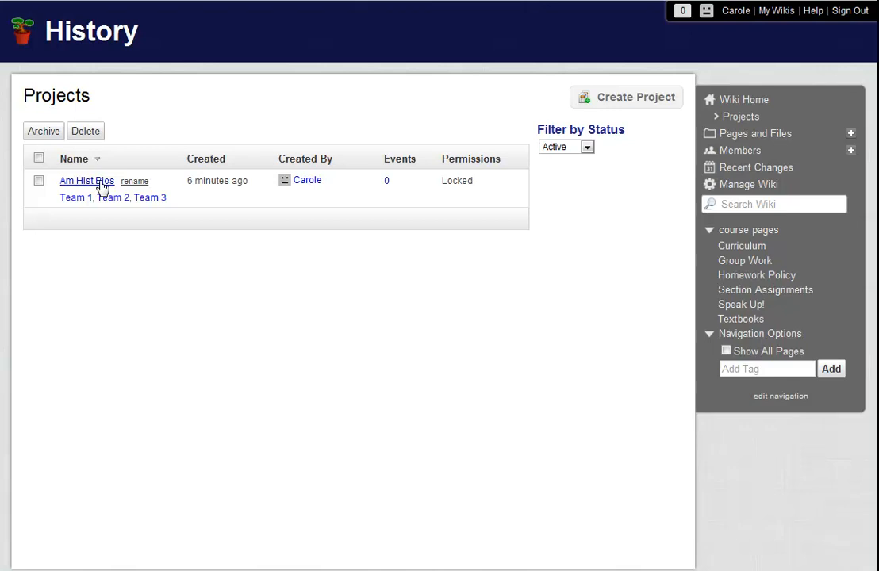
pyautogui.moveTo(455, 207)
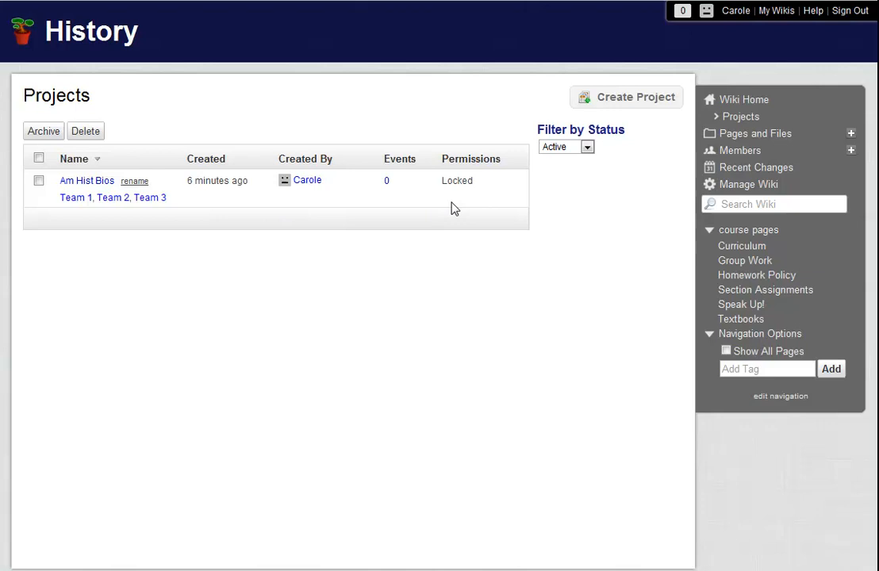
pyautogui.moveTo(471, 197)
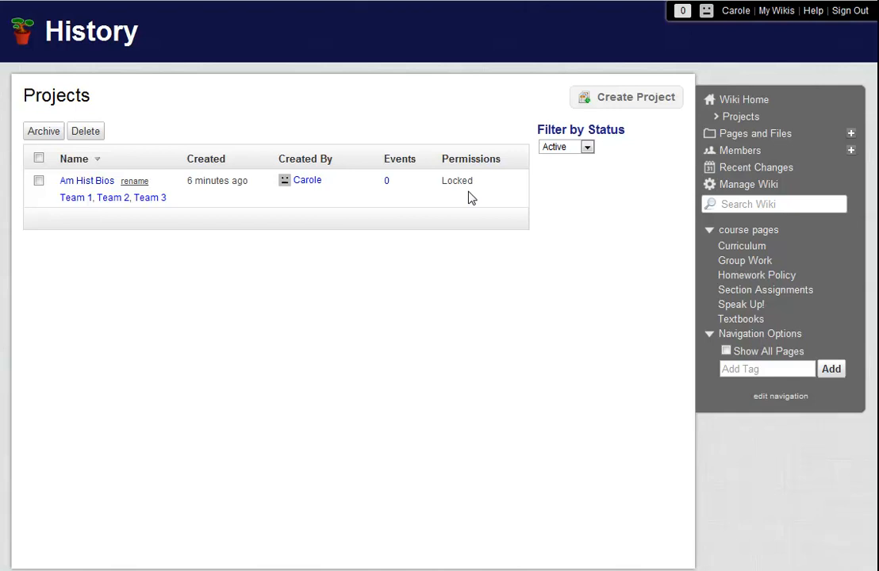
pyautogui.moveTo(432, 197)
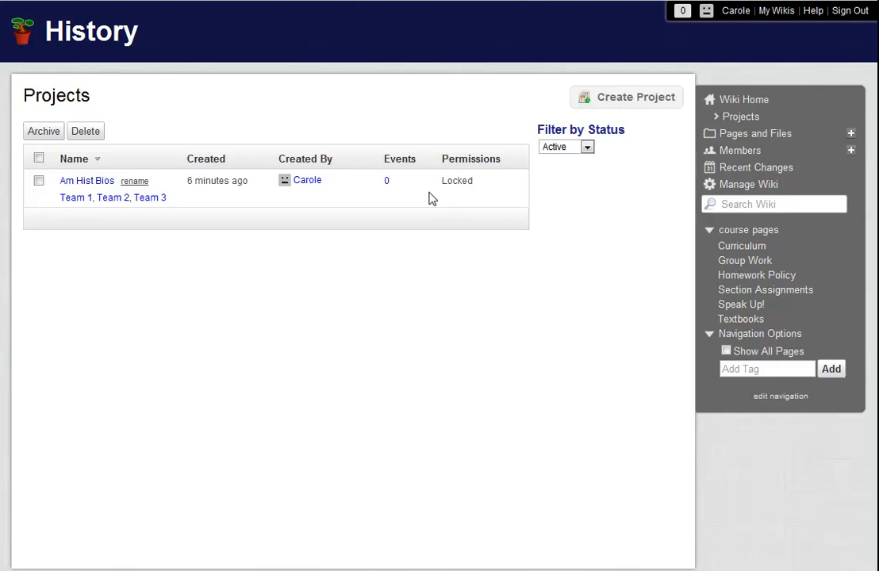
pyautogui.moveTo(397, 196)
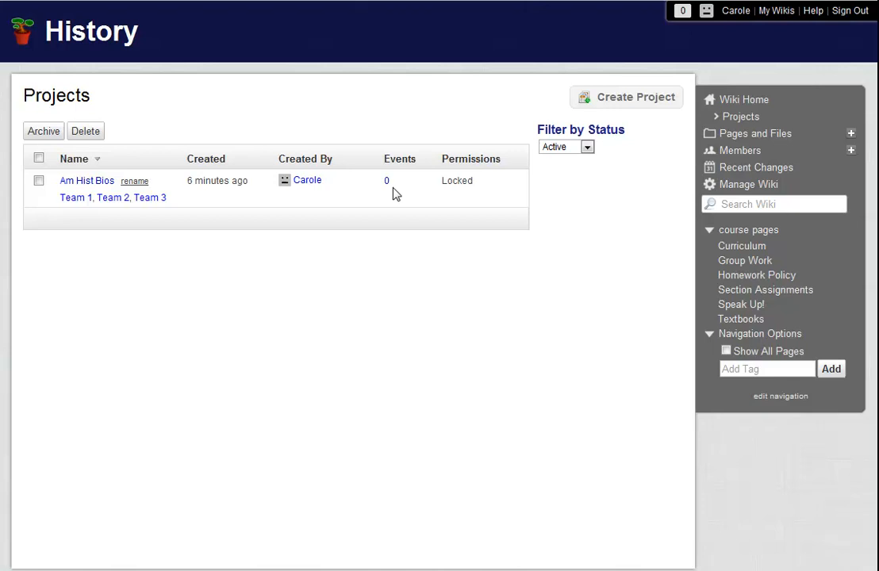
pyautogui.click(387, 180)
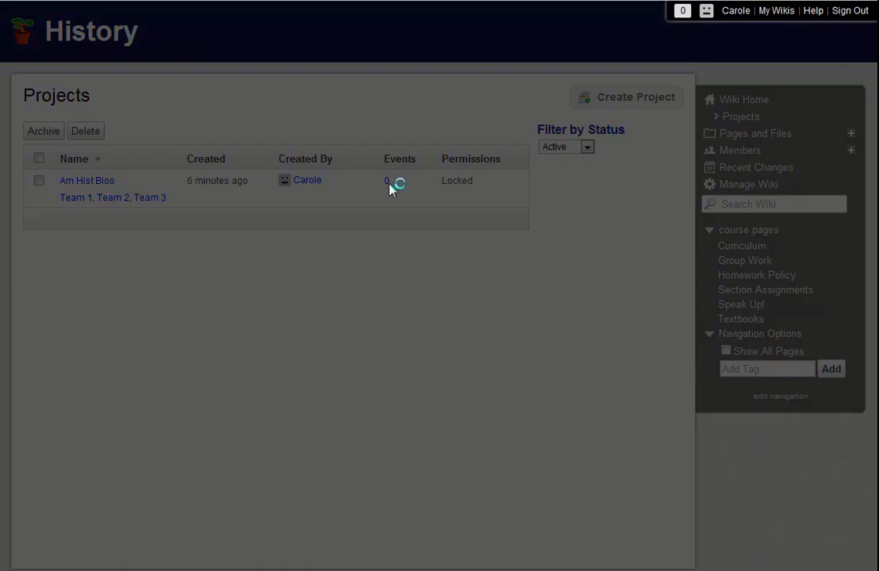
# Step: Select March 19 through 23 on the March 2012 calendar for a new event
pyautogui.click(387, 180)
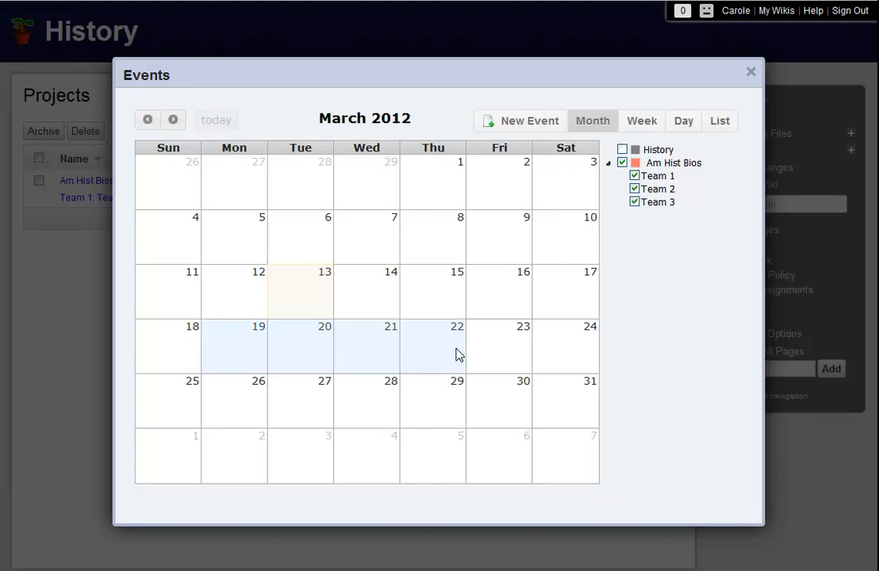
pyautogui.moveTo(234, 345); pyautogui.dragTo(456, 344)
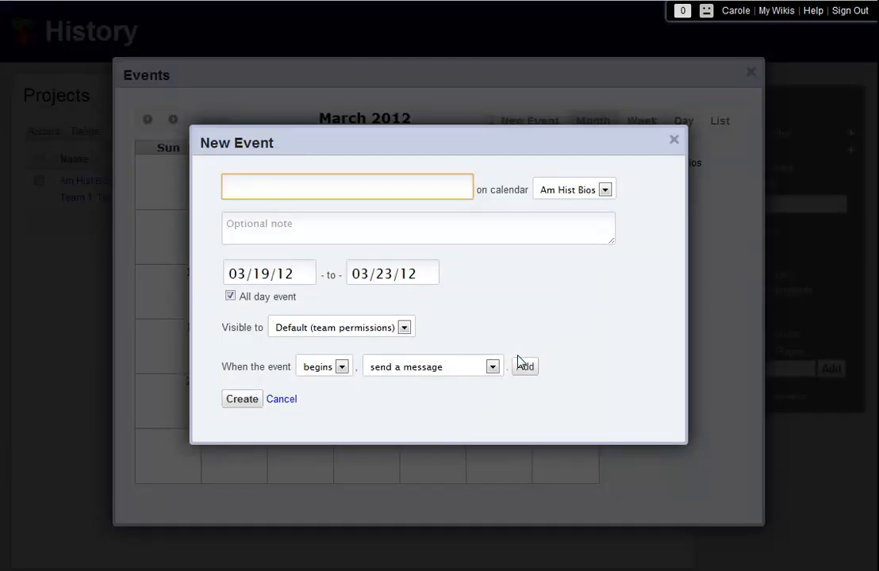
# Step: Title the event 'American History Bios work week', all-day from 03/19/12 to 03/23/12
pyautogui.write('American History Bios wor')
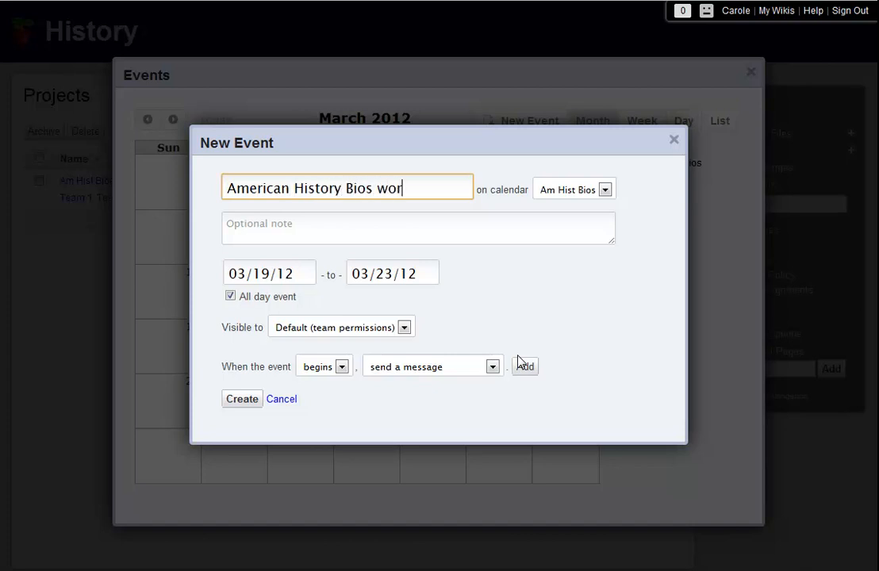
pyautogui.write('k week')
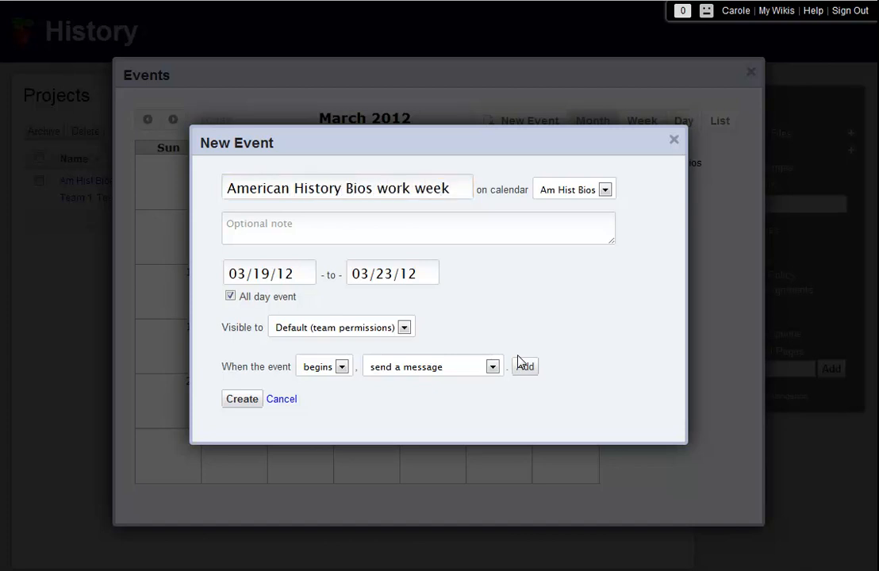
pyautogui.moveTo(611, 203)
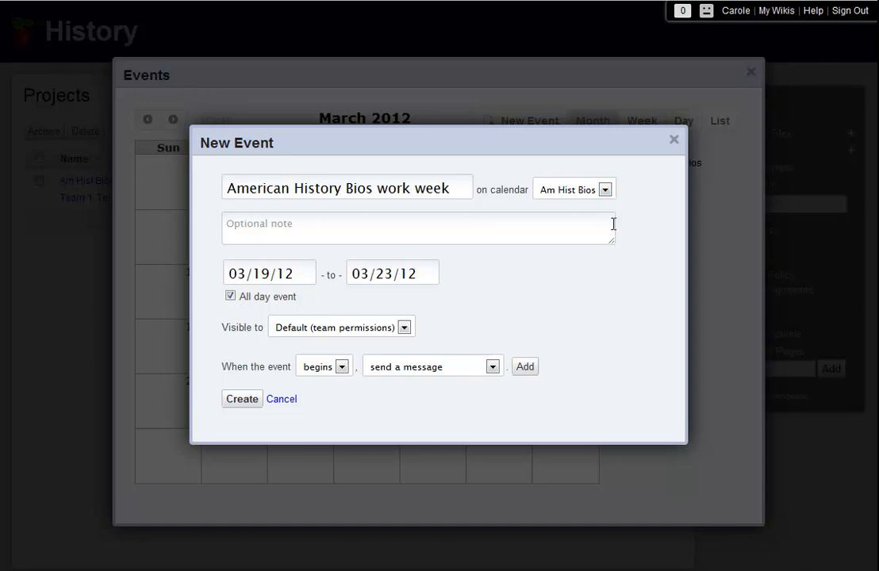
pyautogui.moveTo(602, 230)
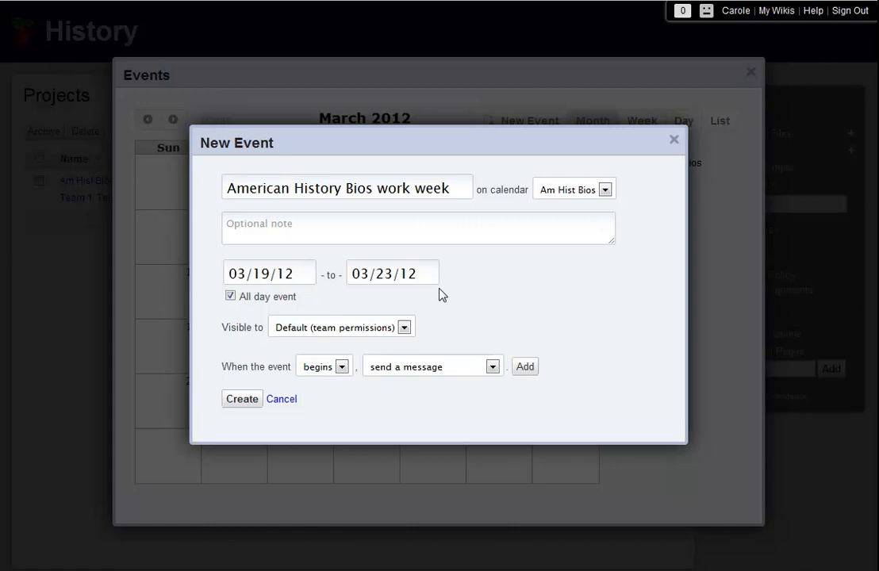
pyautogui.click(230, 296)
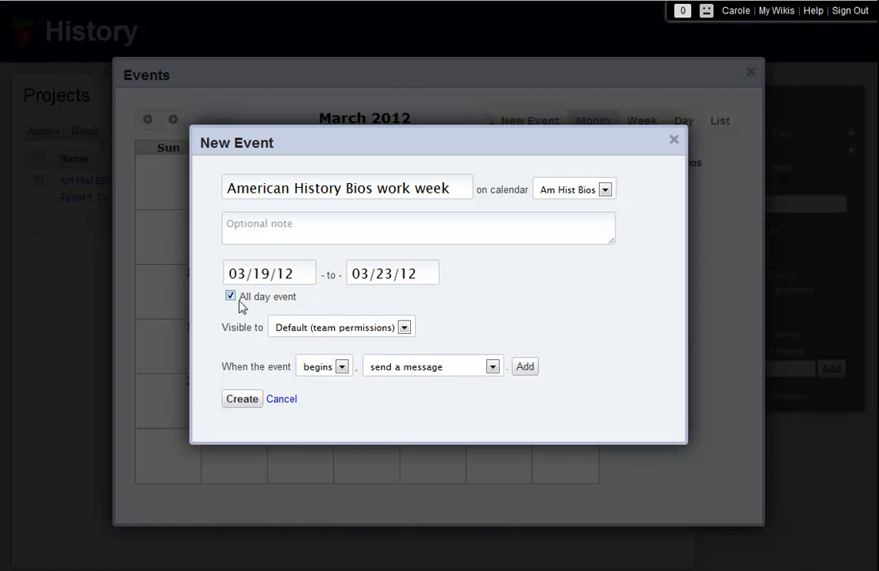
pyautogui.click(231, 295)
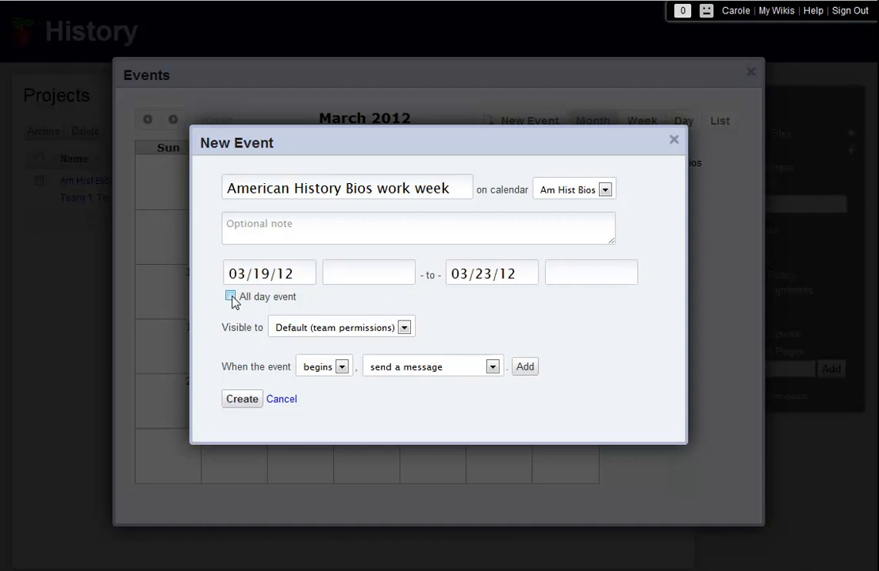
pyautogui.click(231, 295)
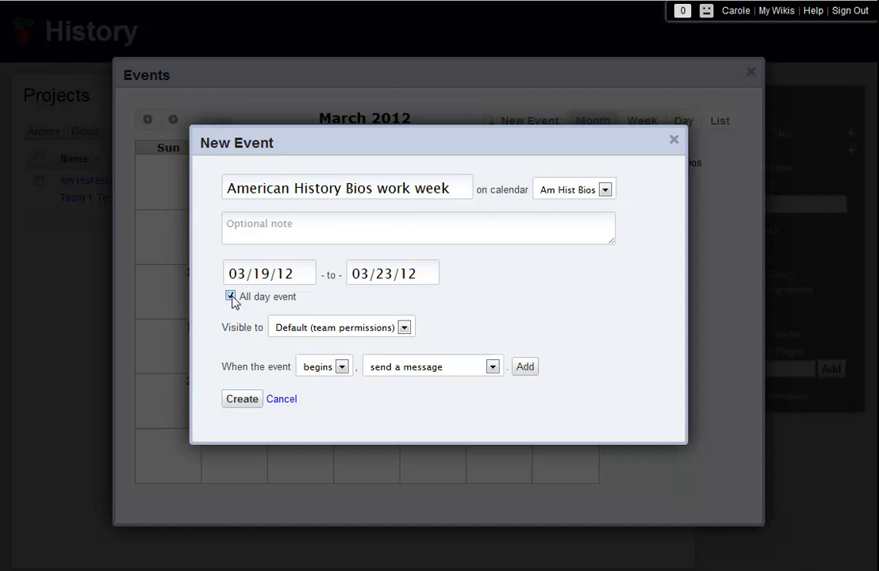
# Step: Make the event change team permissions to Private when it begins
pyautogui.click(231, 296)
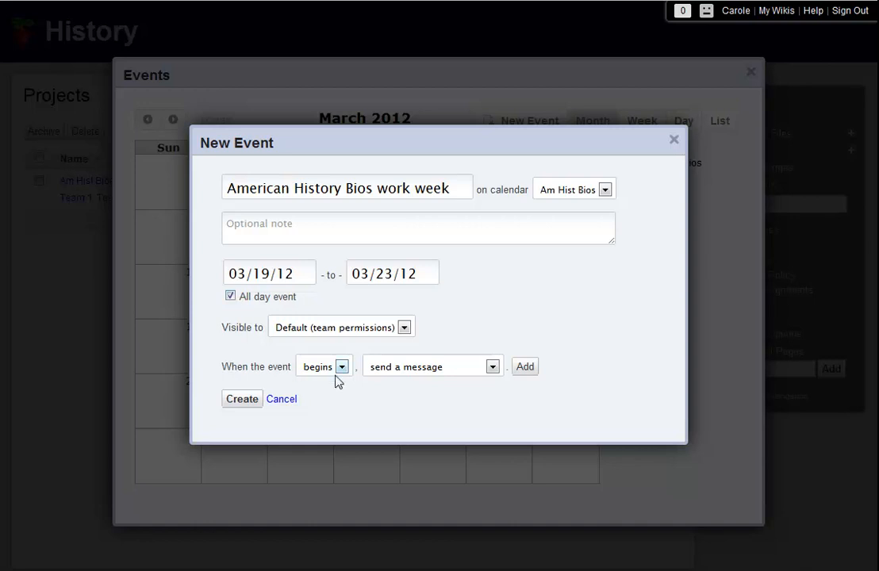
pyautogui.click(433, 366)
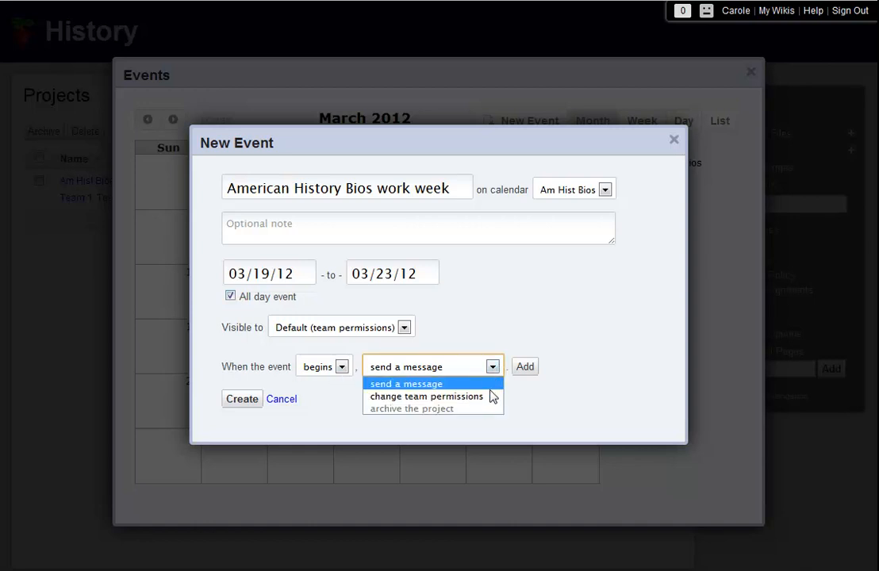
pyautogui.click(426, 395)
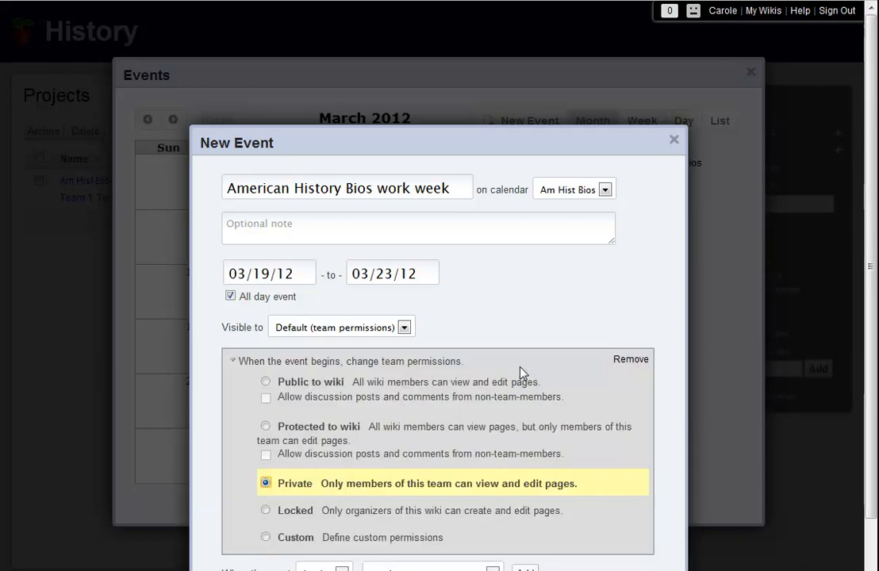
pyautogui.scroll(-3)
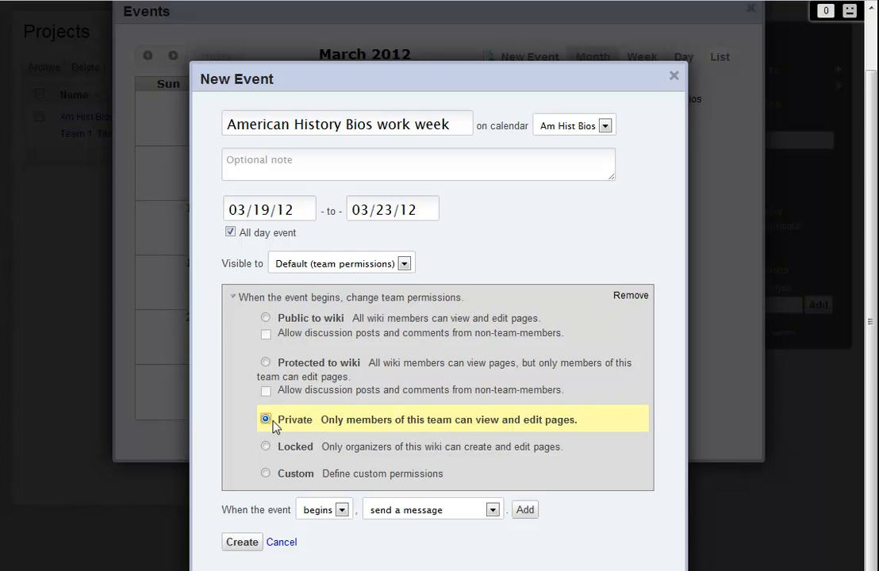
pyautogui.moveTo(345, 515)
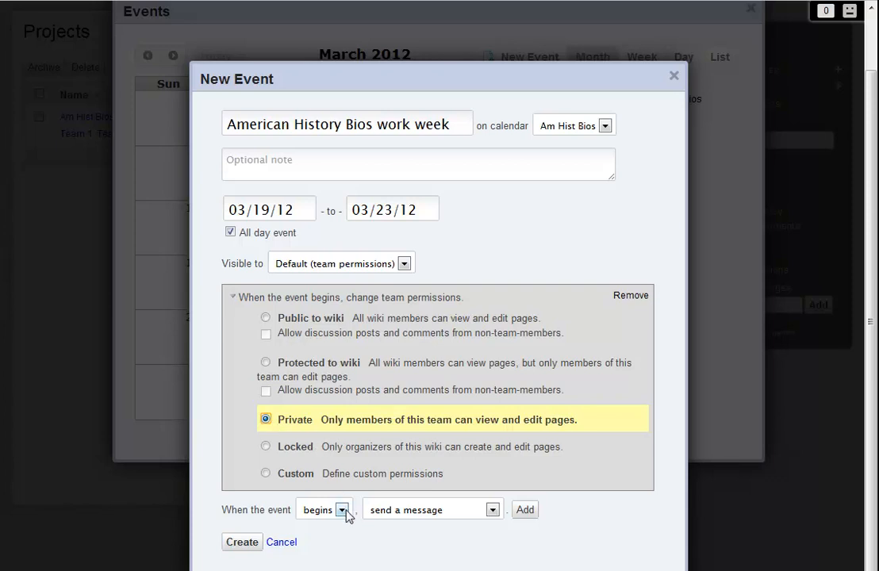
# Step: Add a rule changing team permissions to Locked when the event ends
pyautogui.click(323, 510)
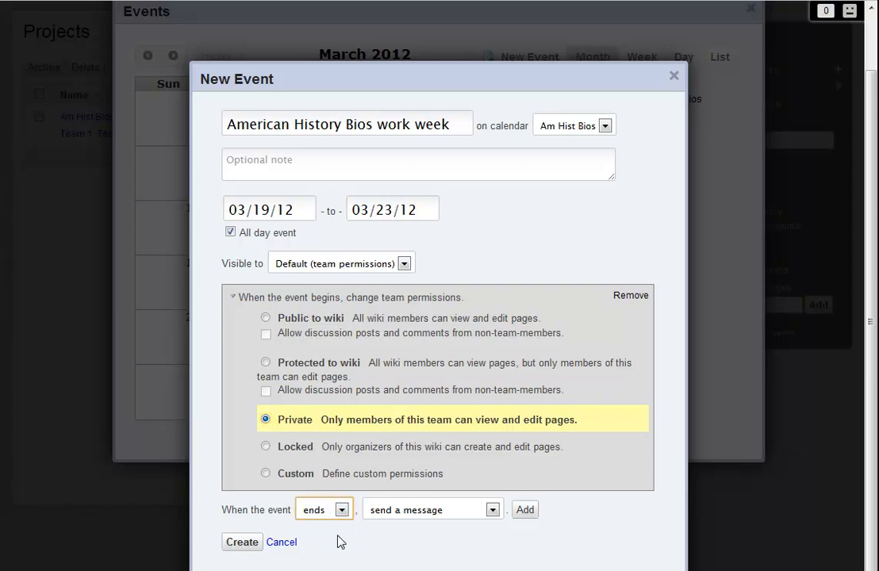
pyautogui.moveTo(494, 512)
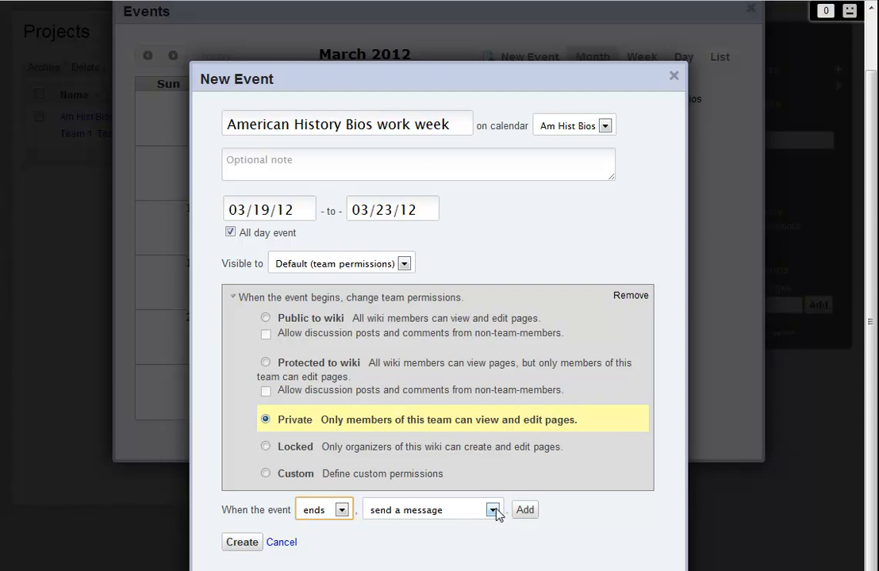
pyautogui.click(431, 509)
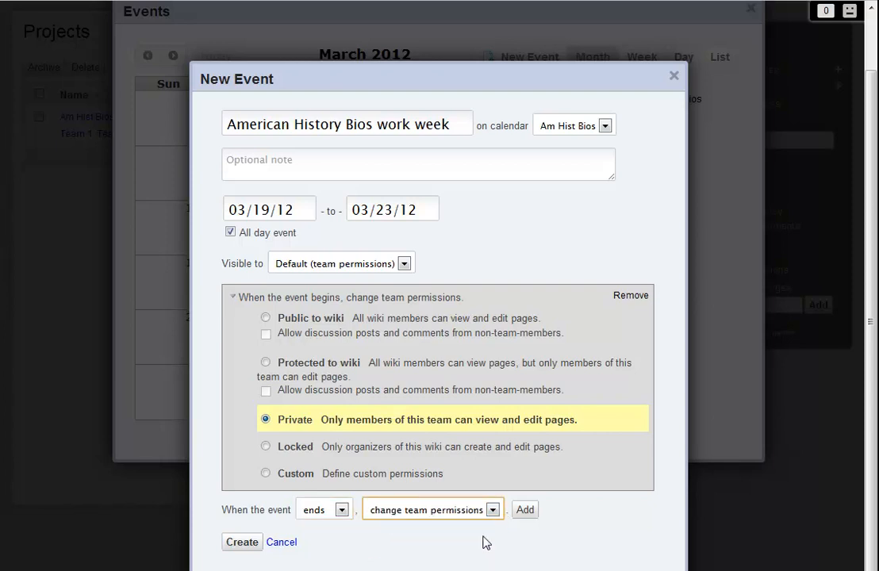
pyautogui.click(524, 509)
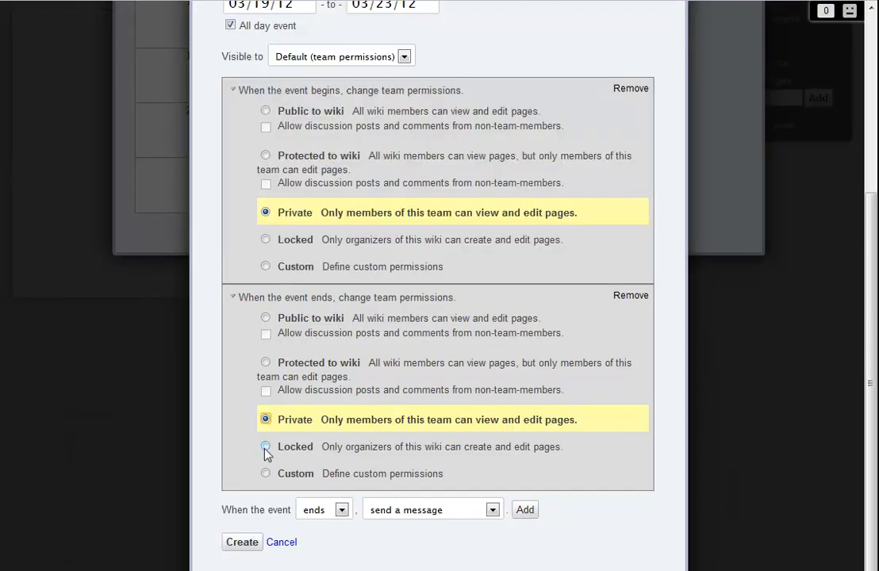
pyautogui.click(265, 446)
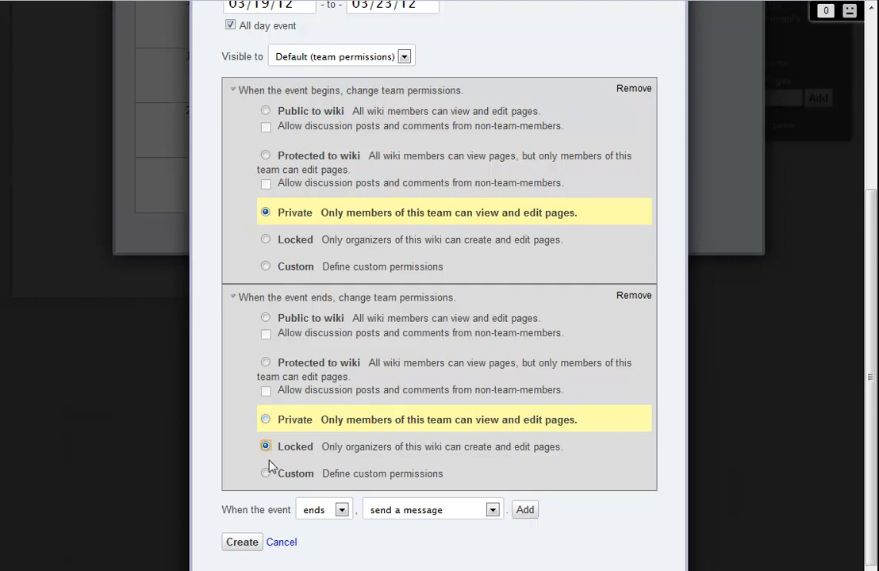
# Step: Create the work-week event and close the events calendar
pyautogui.click(242, 542)
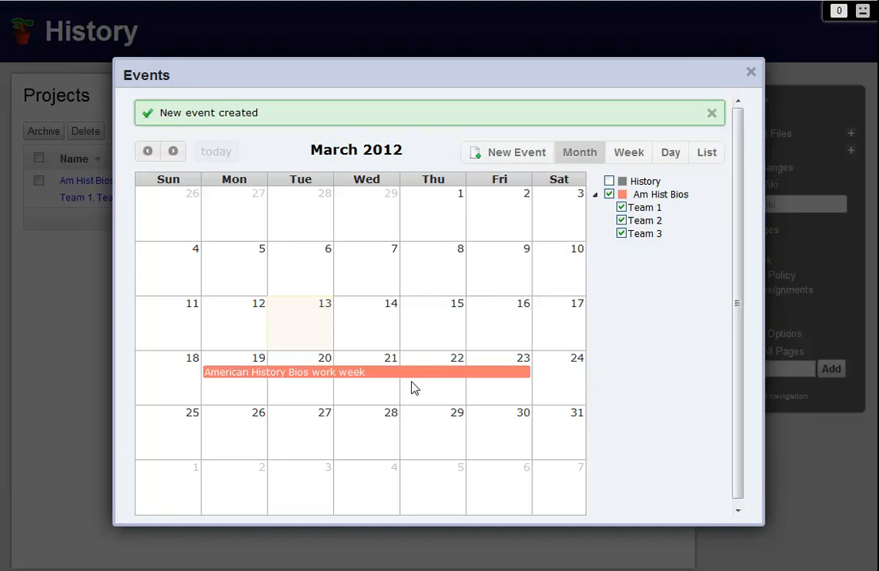
pyautogui.moveTo(532, 334)
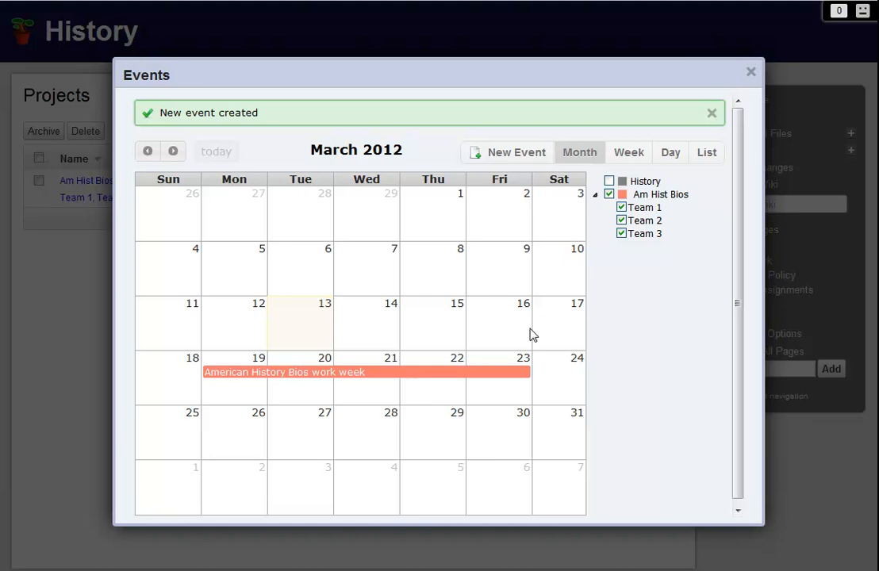
pyautogui.click(749, 71)
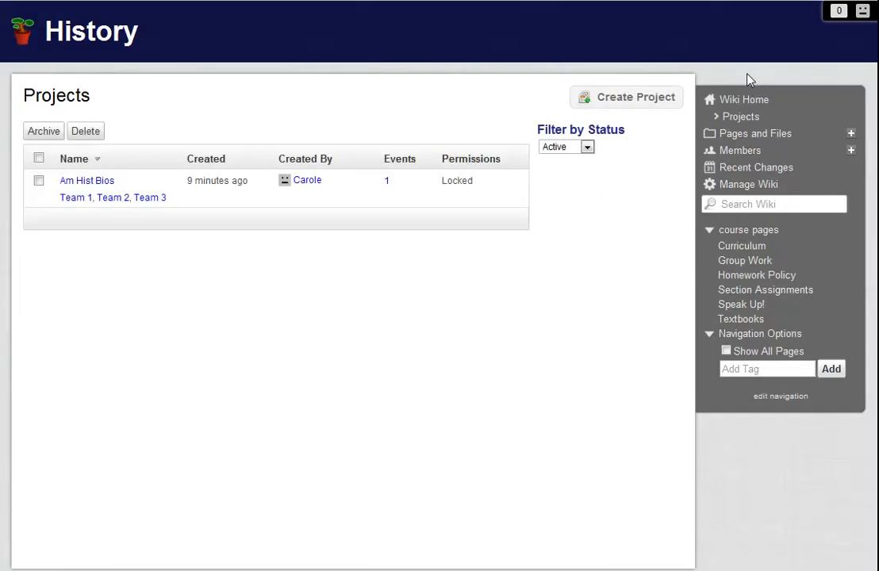